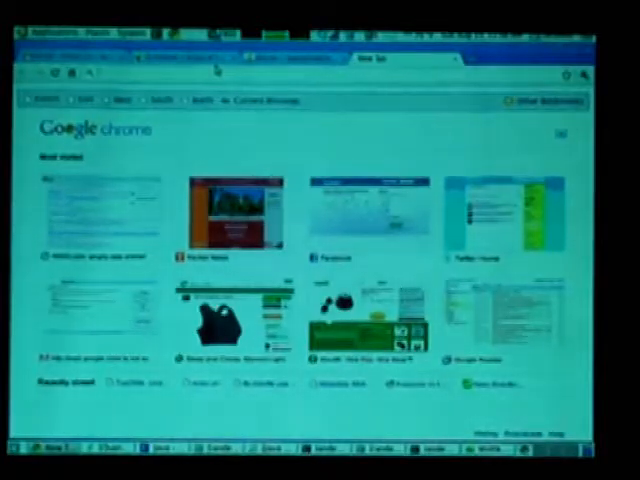
Navigate the browser to github.com
{"action": "type", "text": "github.com"}
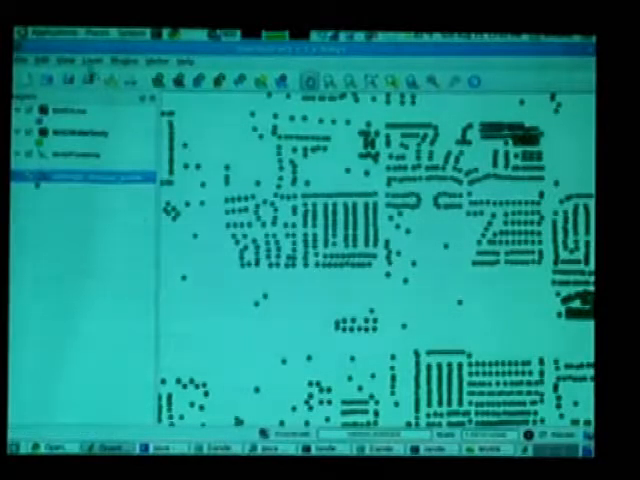
Enable the address point layer so its dots draw over the map canvas
{"action": "left_click", "coordinate": [72, 60]}
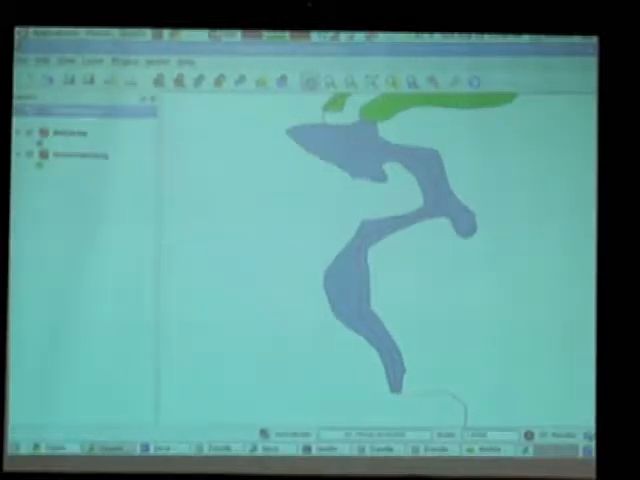
Bring up the Layer menu with Add Vector Layer and related commands
{"action": "left_click", "coordinate": [92, 56]}
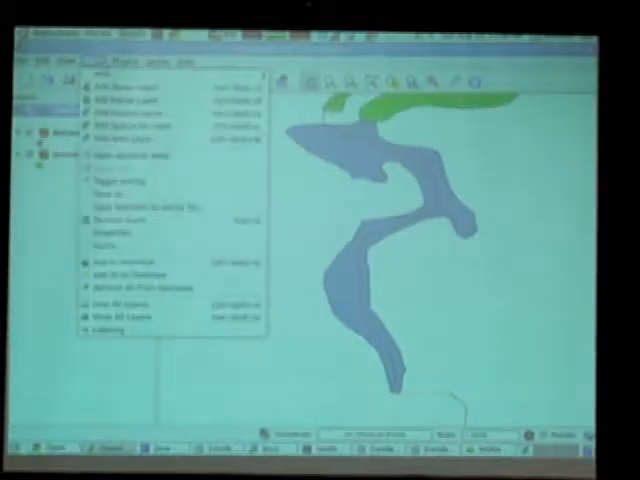